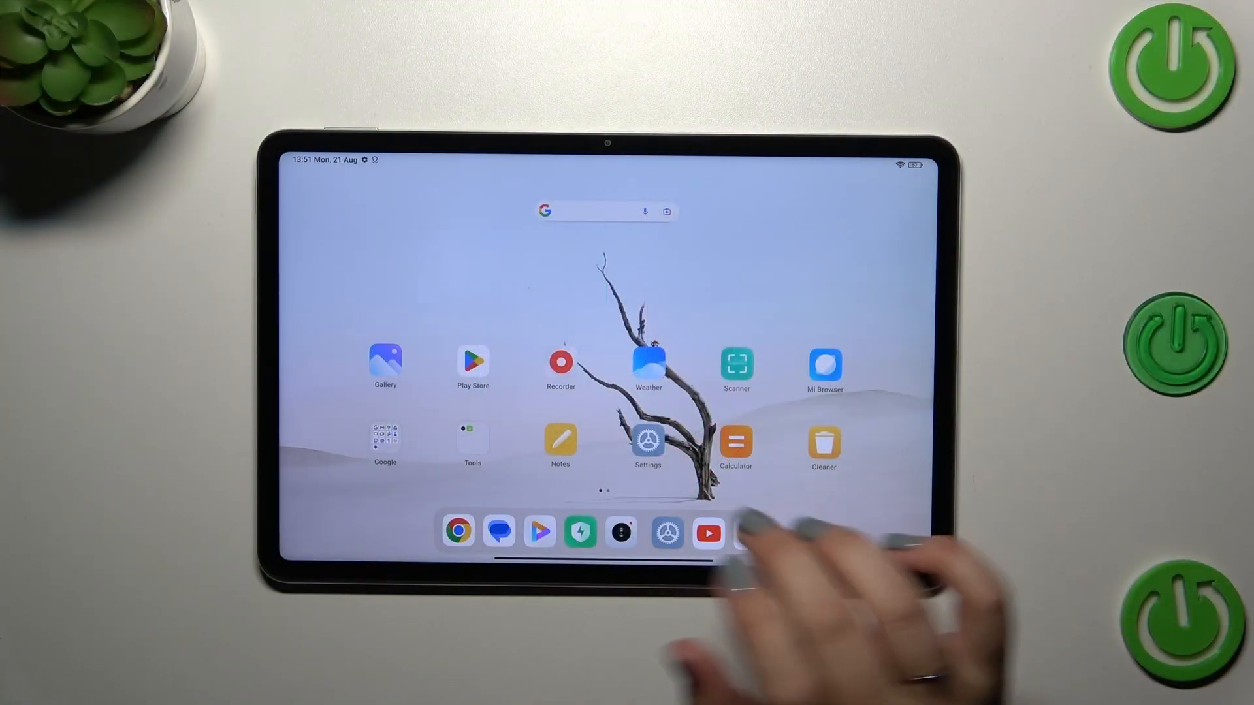
Launch Settings and open the Home screen page from the left list.
click(648, 442)
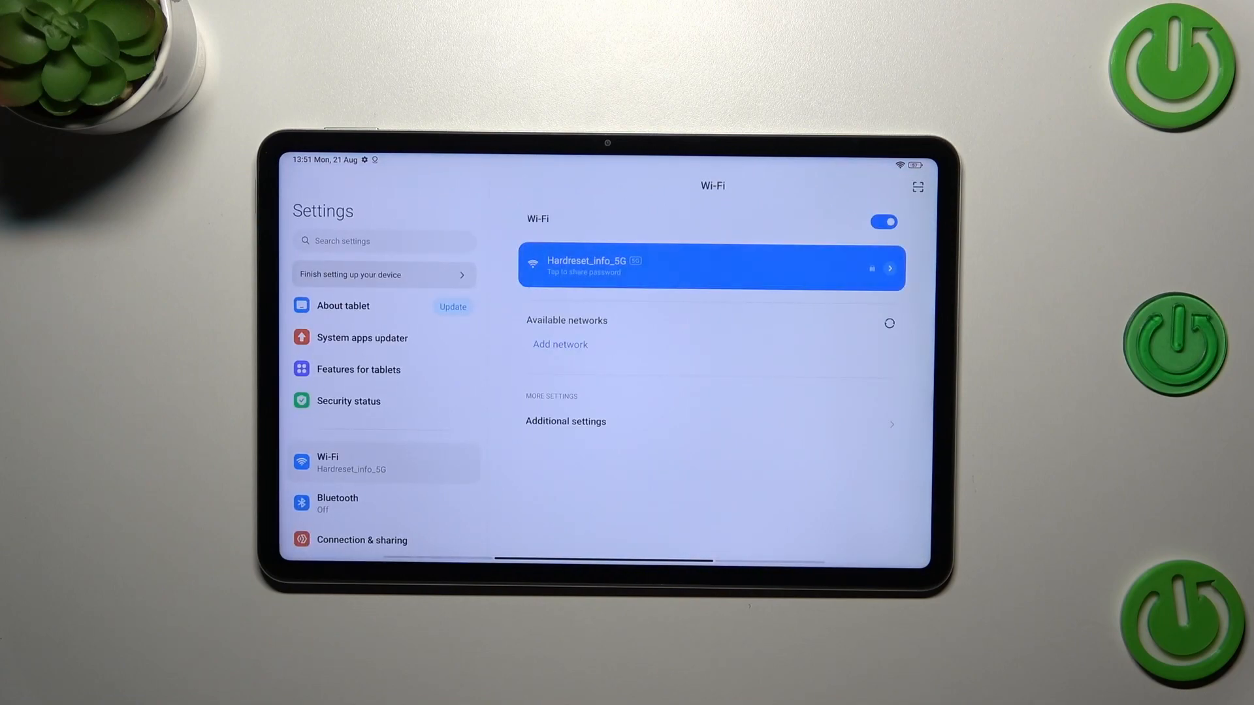
scroll(down, 3)
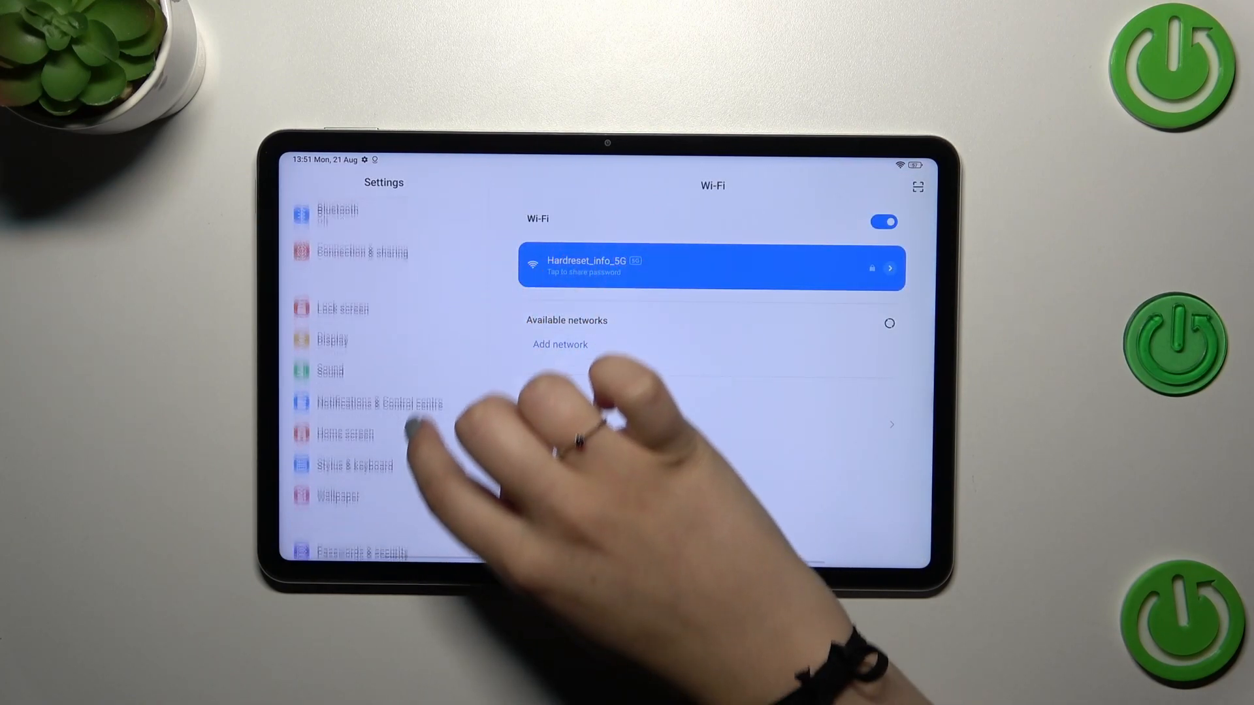
scroll(down, 3)
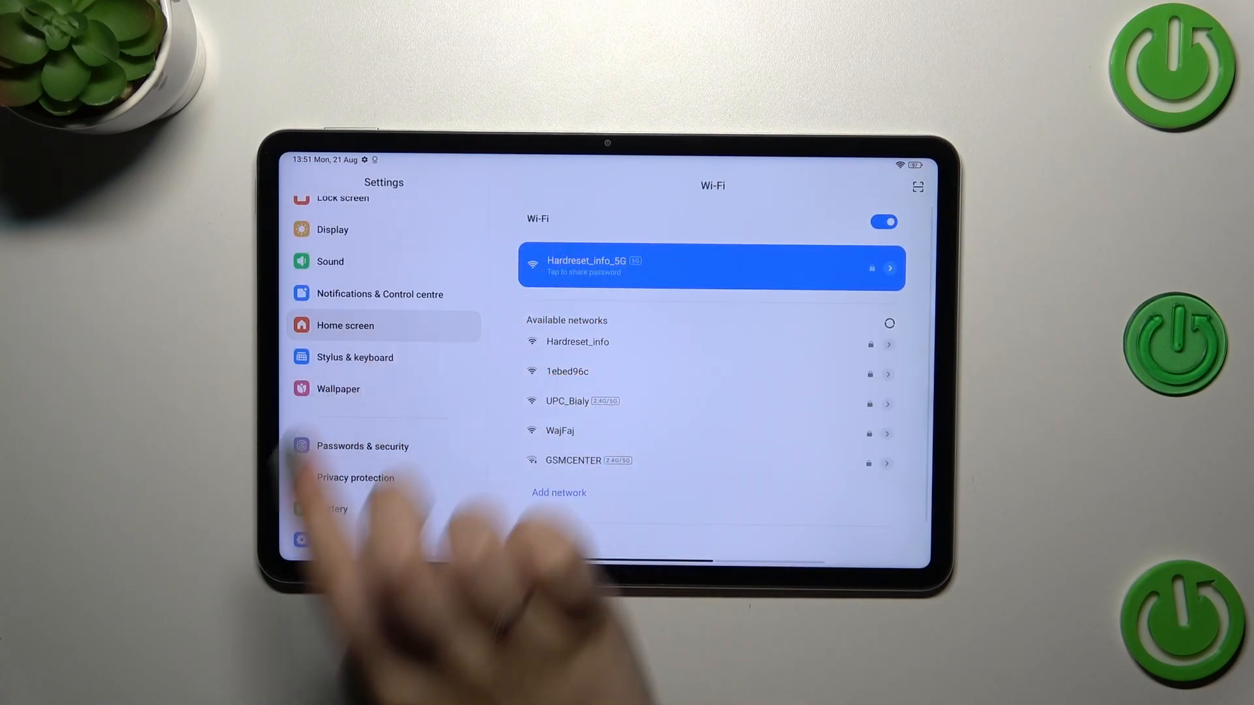
click(345, 326)
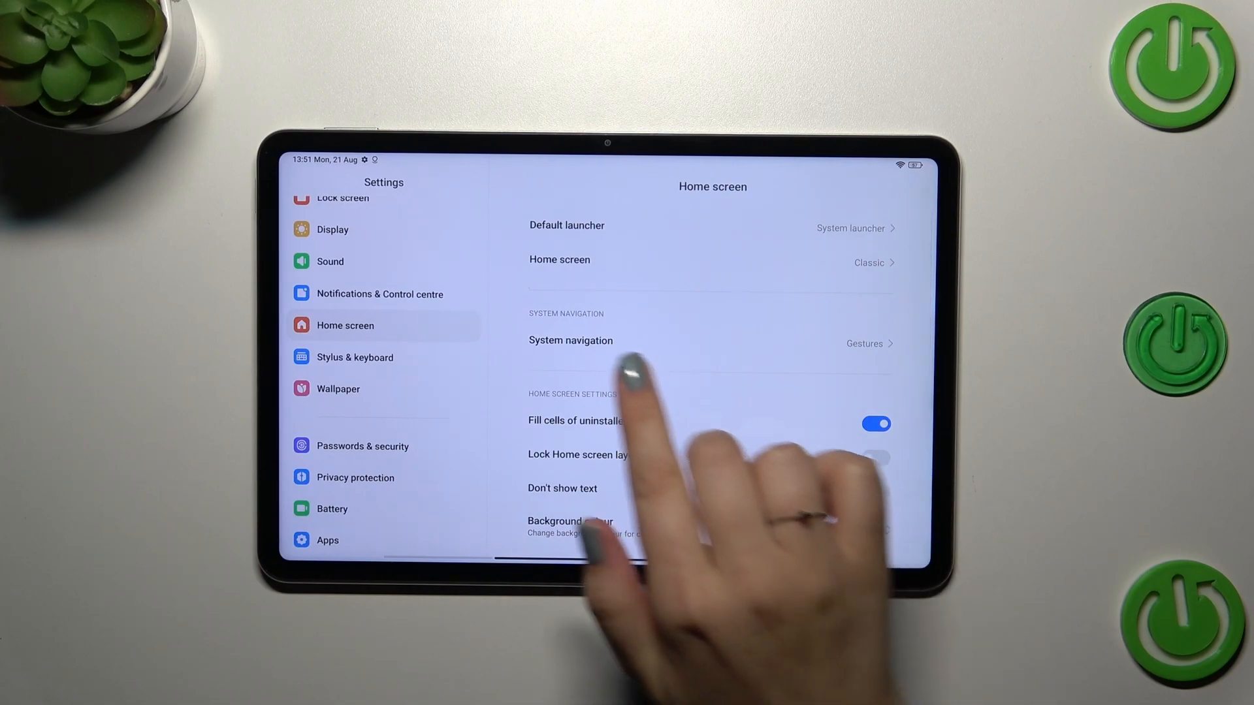
Under System navigation, choose Buttons for three-button on-screen navigation.
click(571, 340)
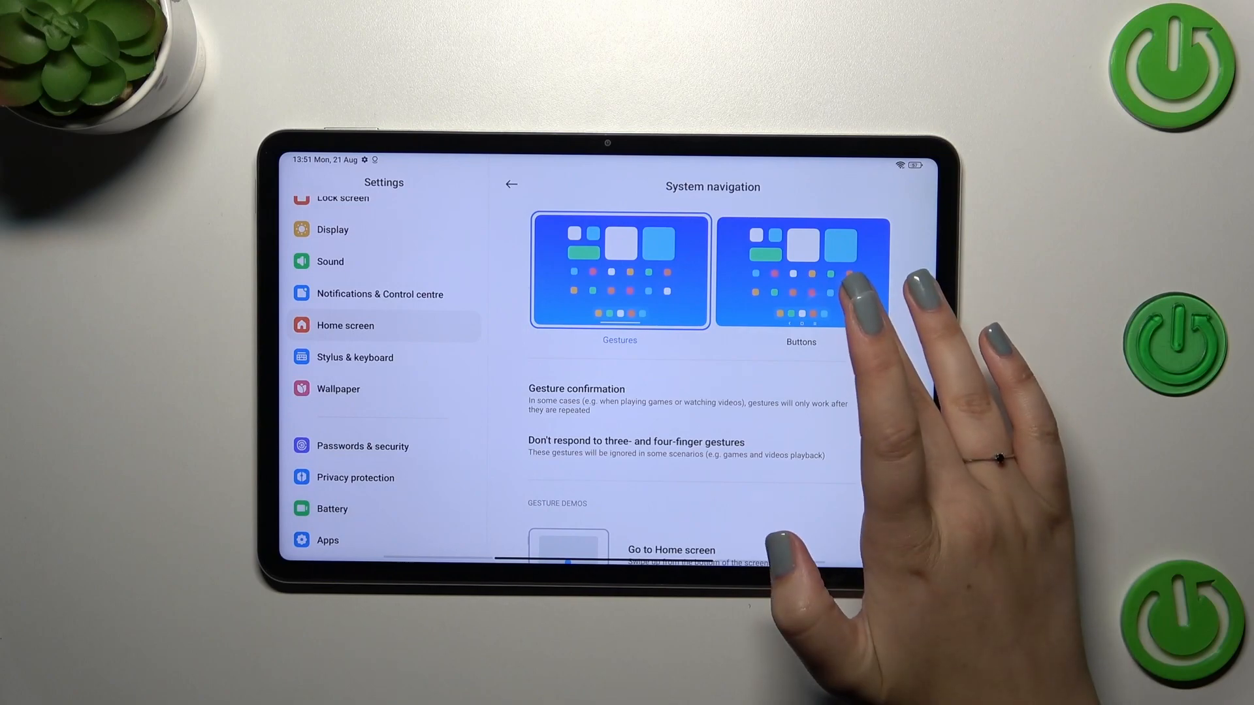
click(801, 272)
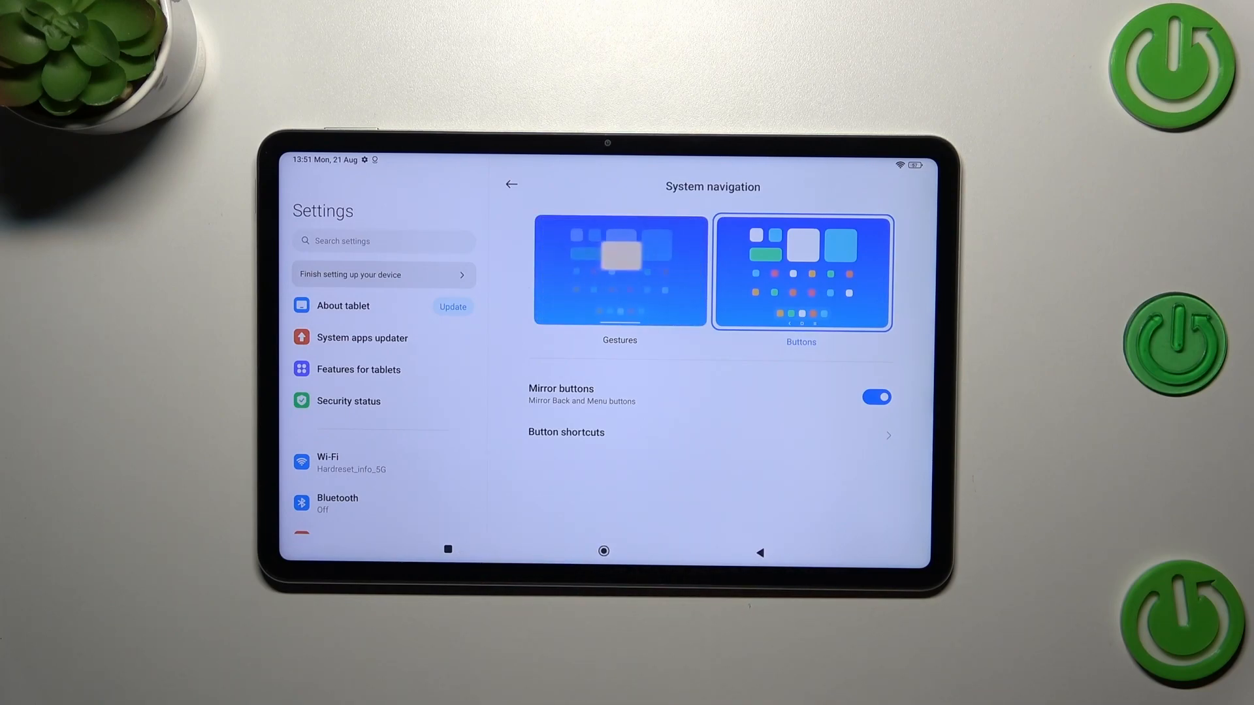
click(619, 272)
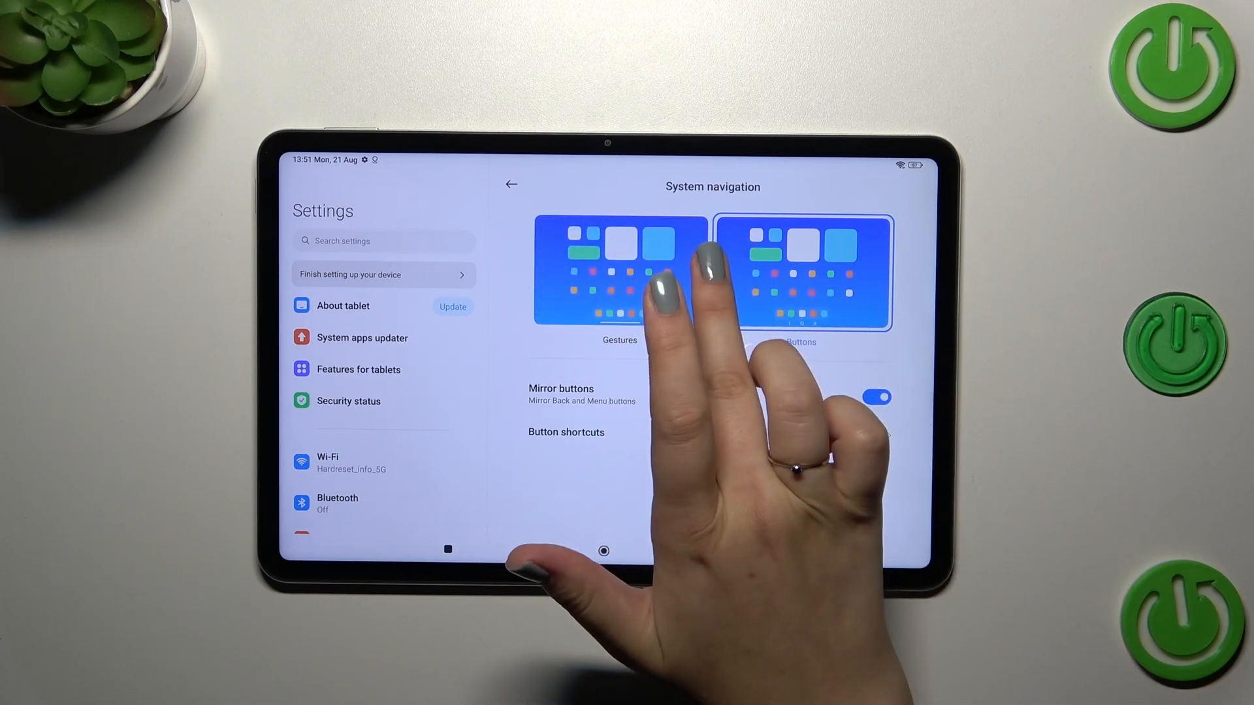
Choose the Gestures navigation card and decline the Learn gestures tutorial with Not now.
click(619, 272)
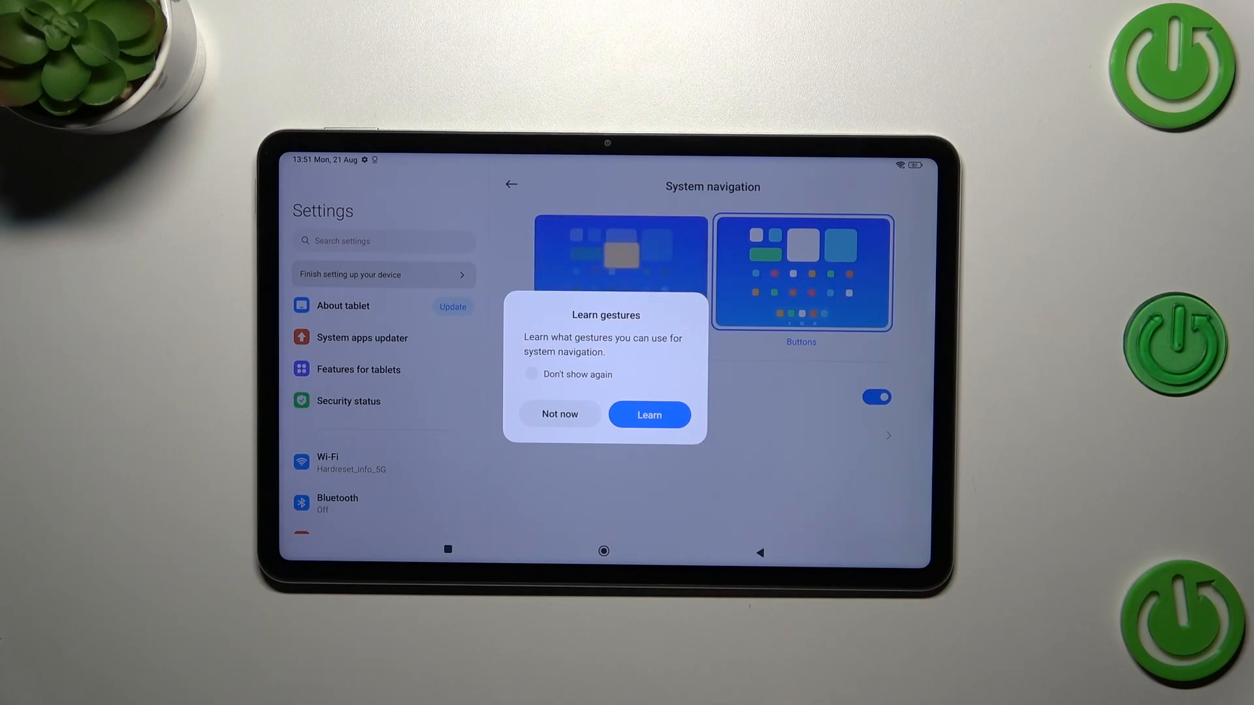
click(559, 415)
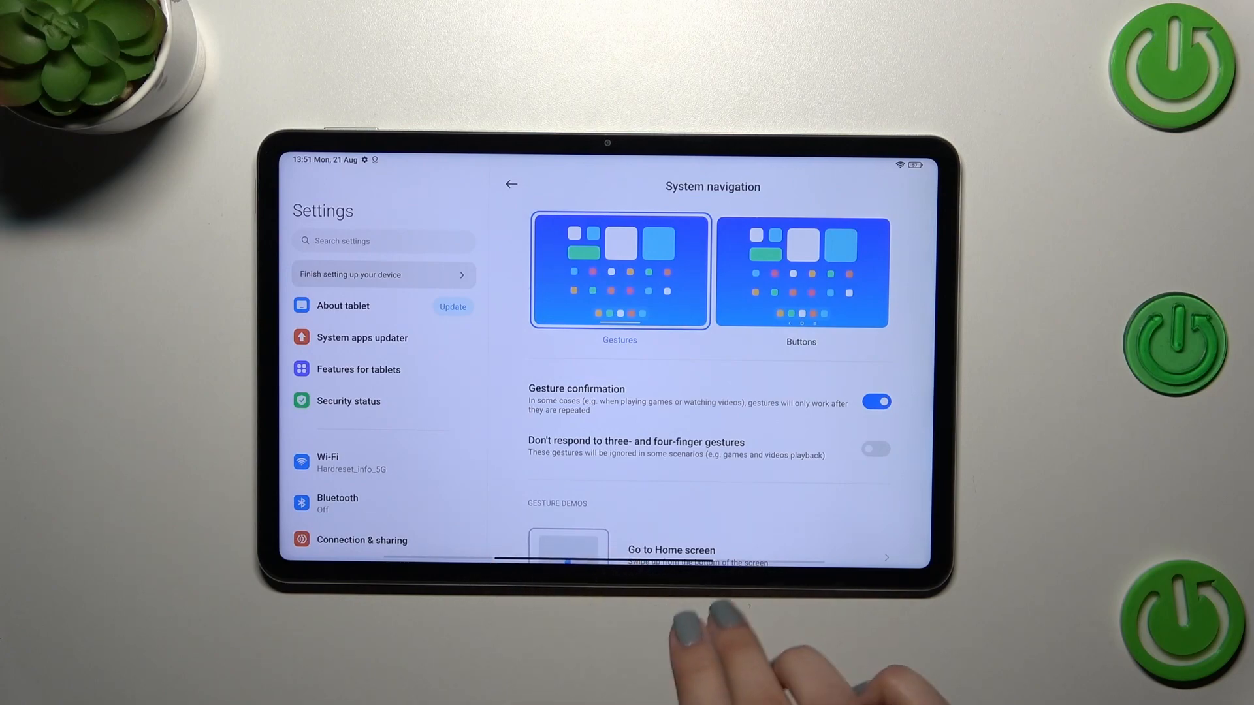
click(800, 272)
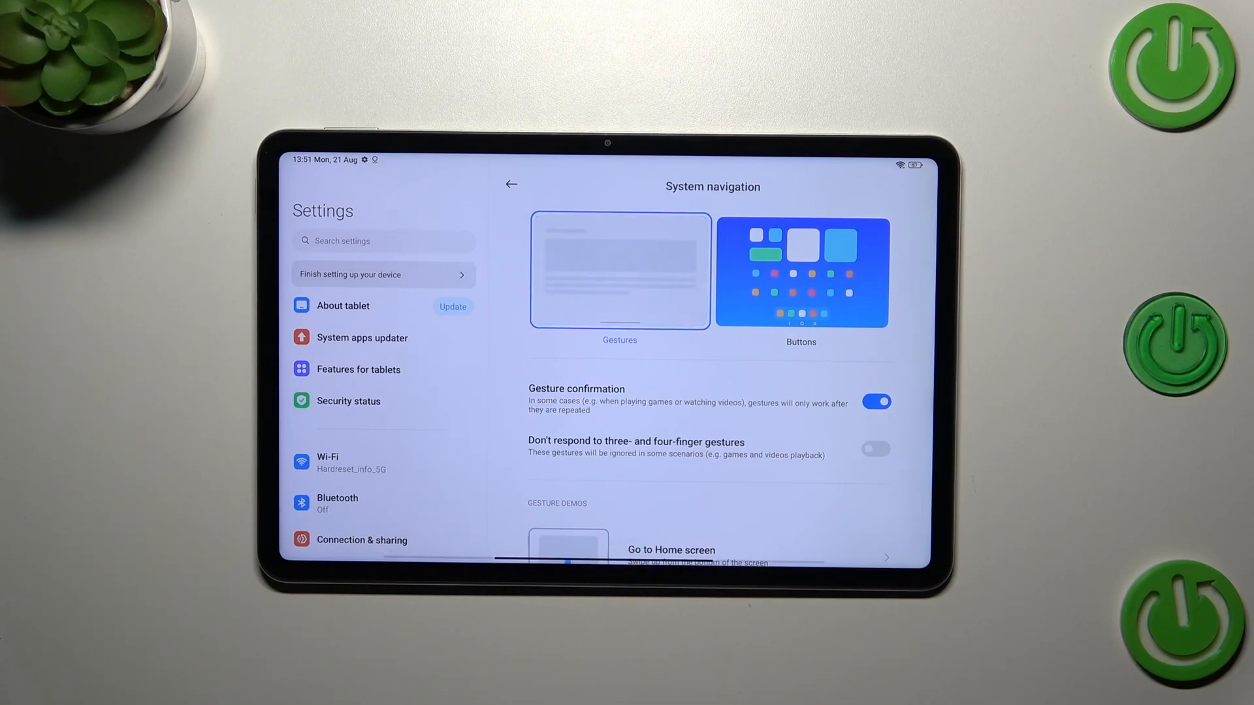
click(619, 272)
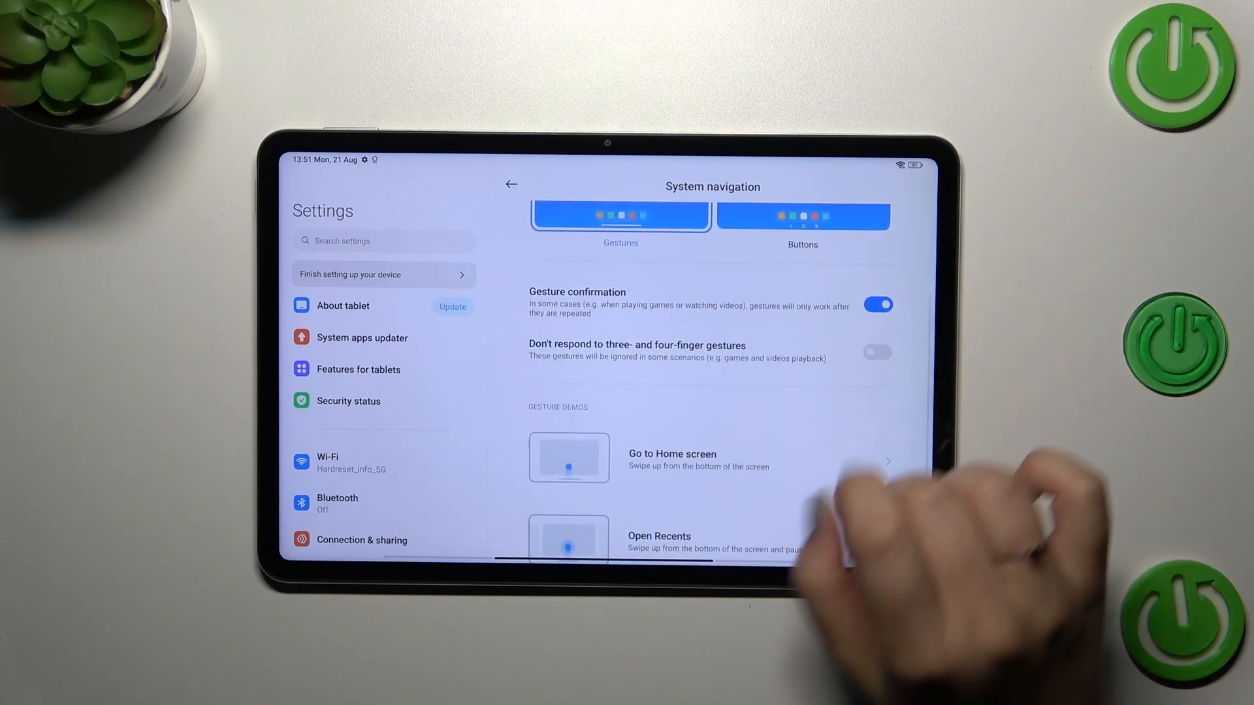
scroll(down, 3)
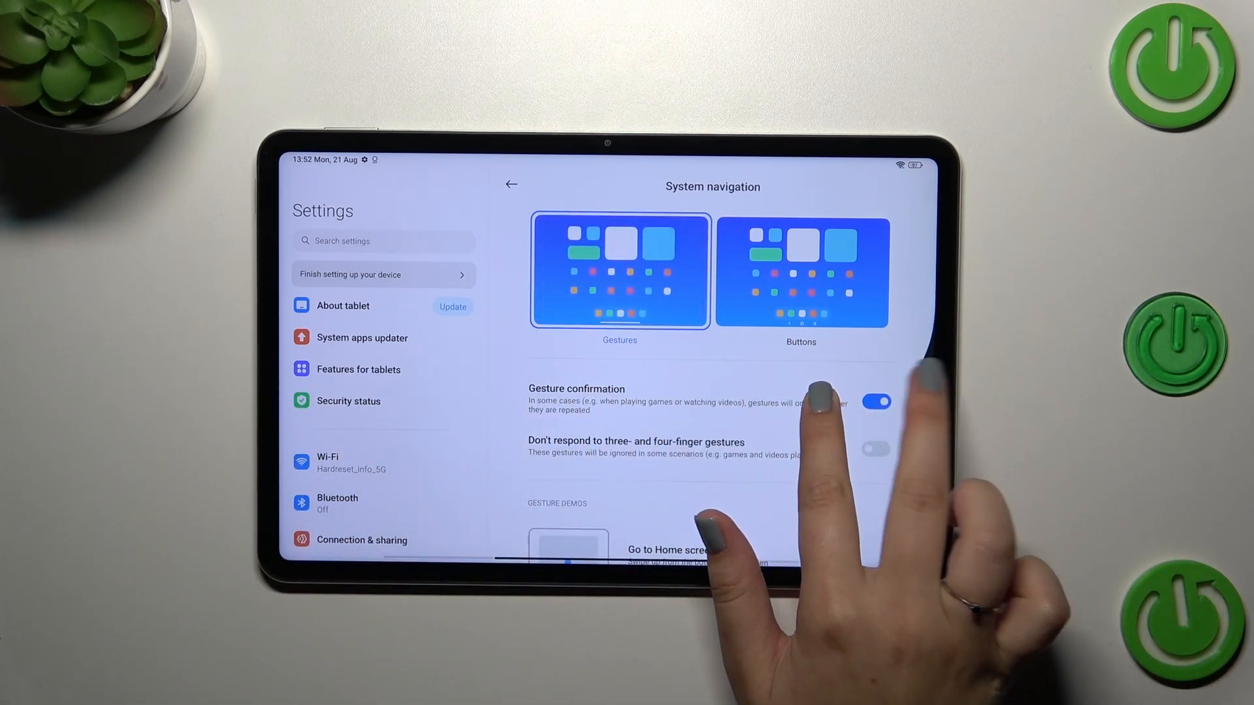
Go to the home screen, then reopen Settings on the Home screen page.
click(511, 185)
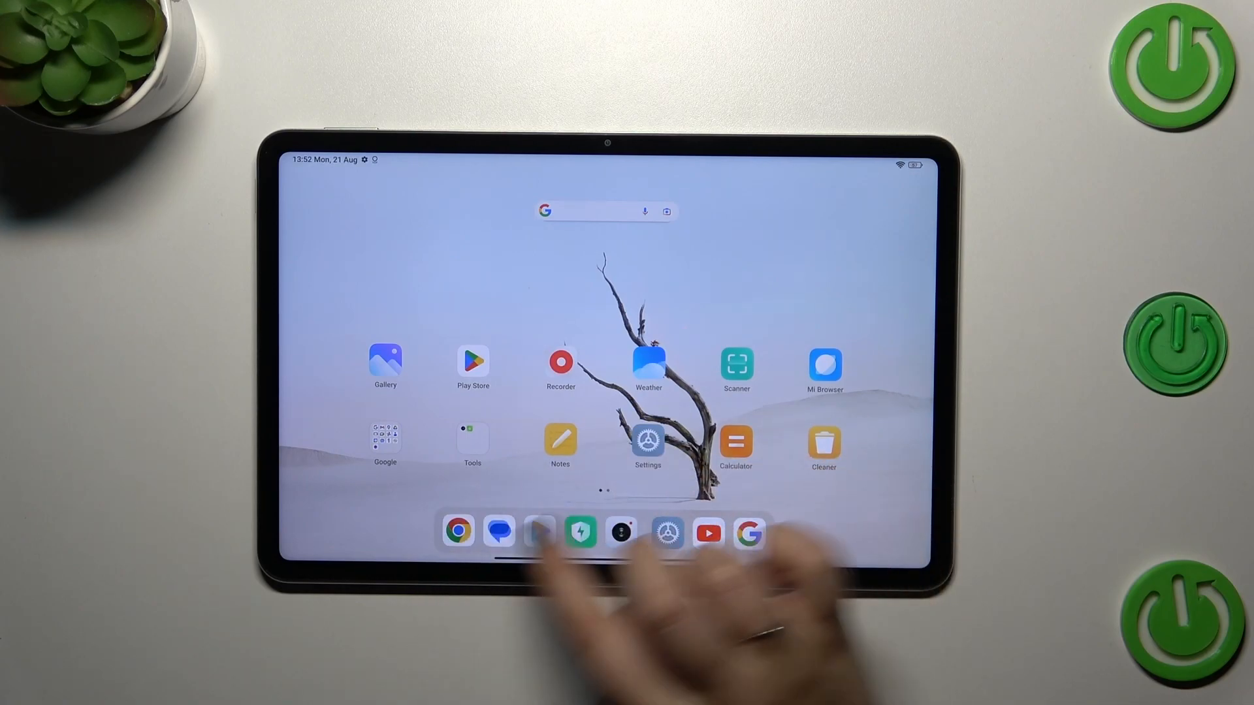
click(647, 444)
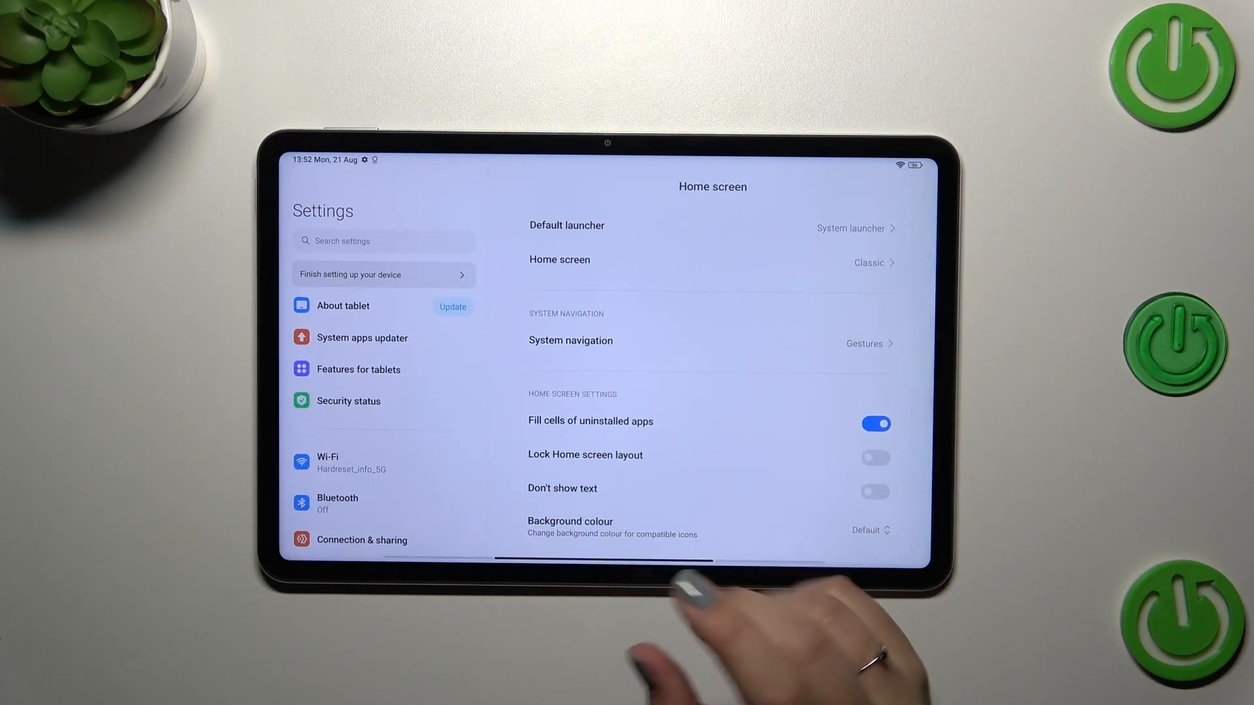
mouse_move(720, 591)
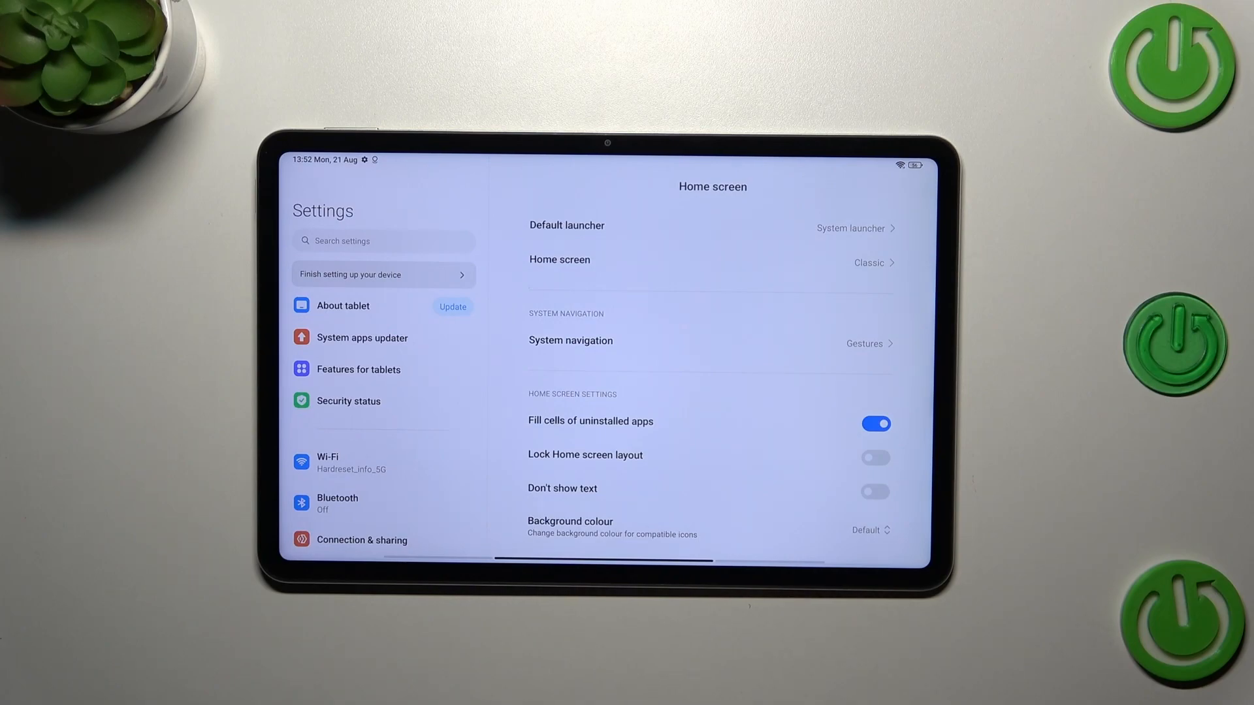